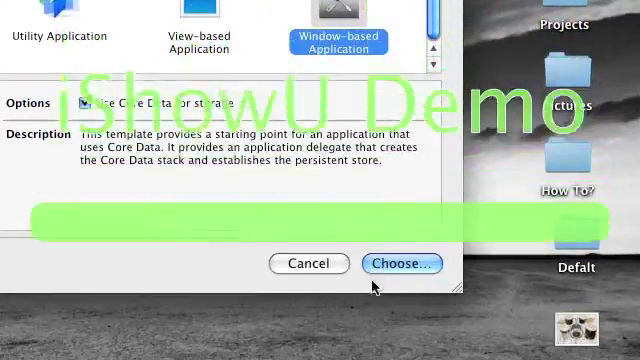
# Step: Create a Window-based Application project named 'Hello World' saved to the Desktop
pyautogui.click(400, 264)
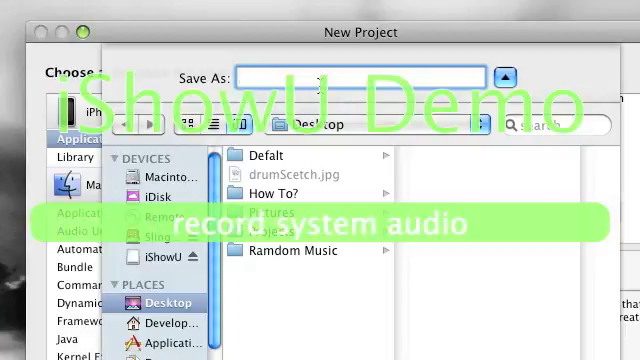
pyautogui.write('H')
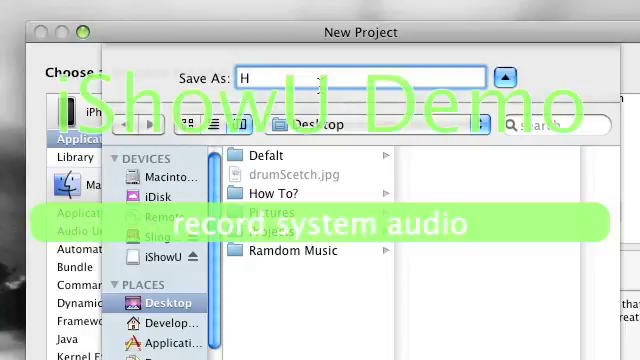
pyautogui.write('ello W')
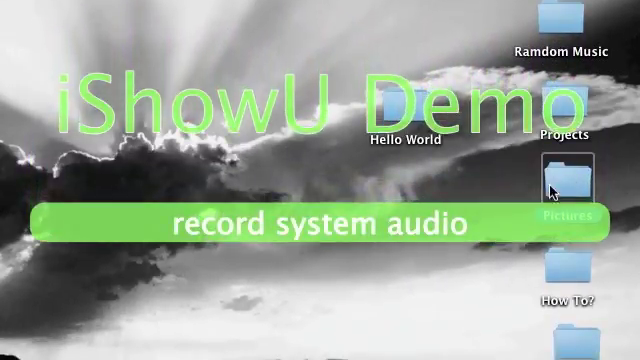
# Step: Browse the Pictures folder in Finder to locate basketball.png
pyautogui.doubleClick(560, 186)
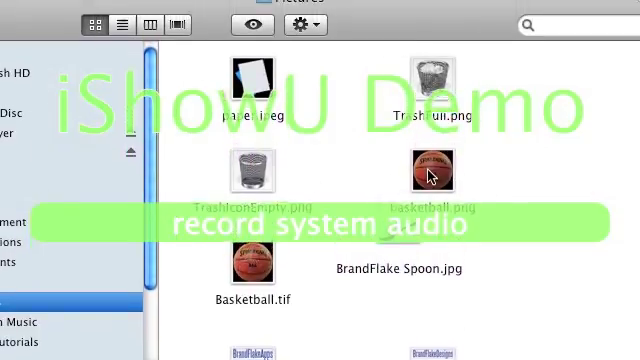
pyautogui.scroll(-3)
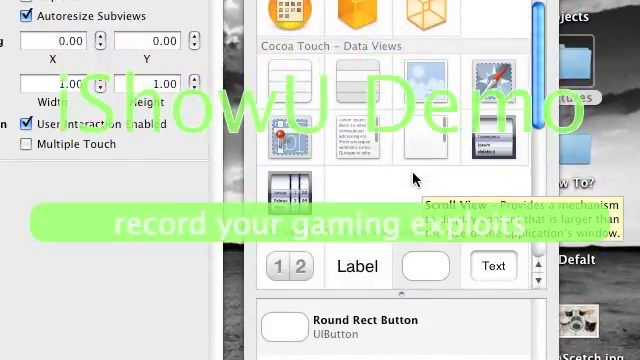
# Step: Scroll the Library to the Inputs & Values objects for the label and button
pyautogui.scroll(-3)
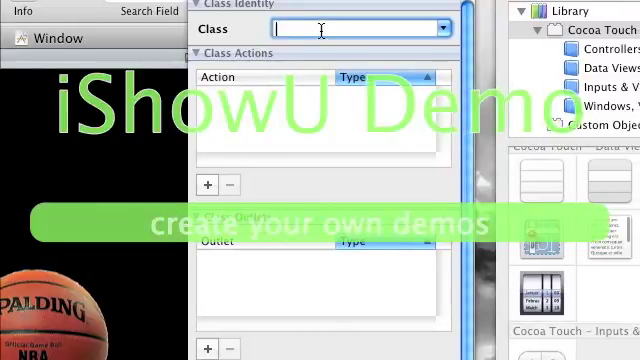
# Step: Name the view's class MainView and add a showText action under Class Actions
pyautogui.write('MainView')
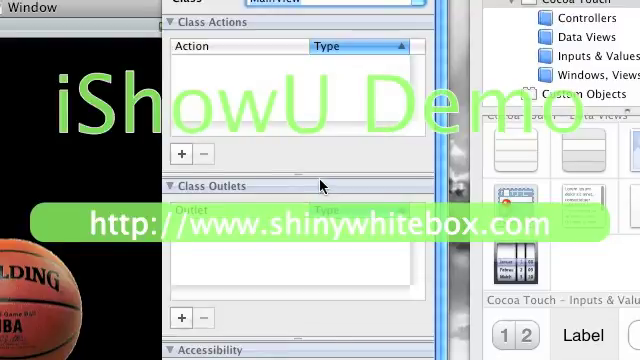
pyautogui.click(180, 152)
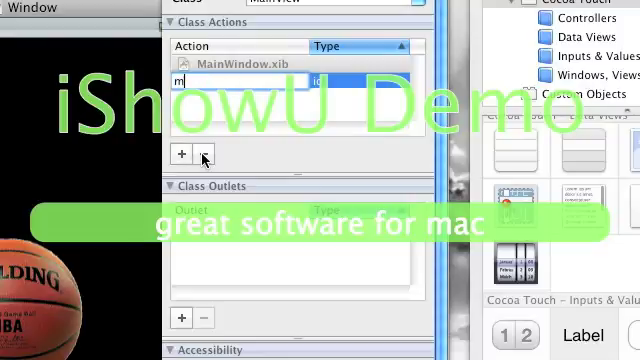
pyautogui.write('ainT')
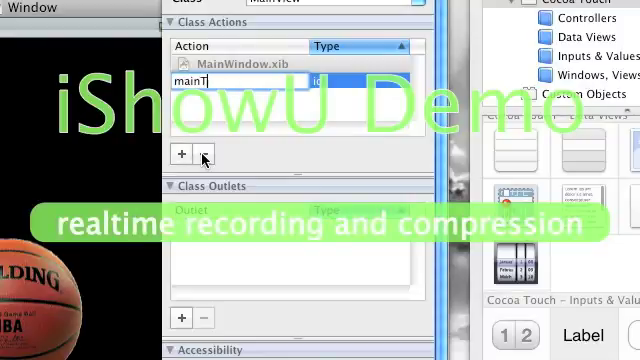
pyautogui.write('ext')
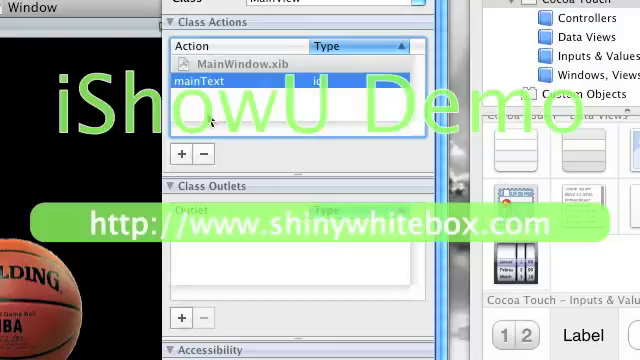
# Step: Add a class outlet and rename it mainText
pyautogui.click(180, 318)
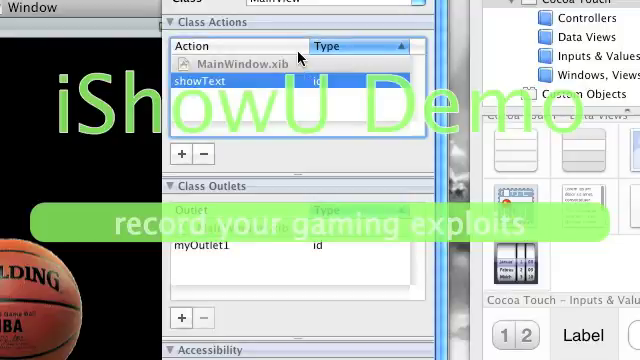
pyautogui.click(220, 242)
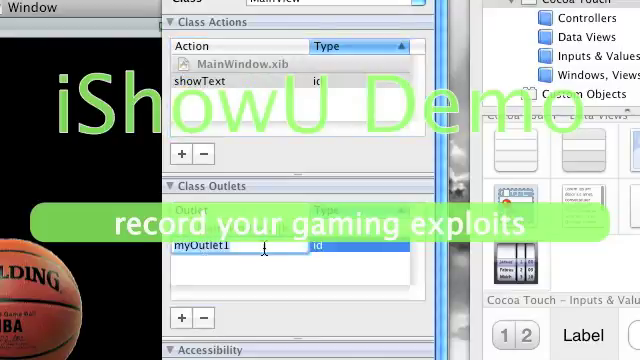
pyautogui.write('mainText')
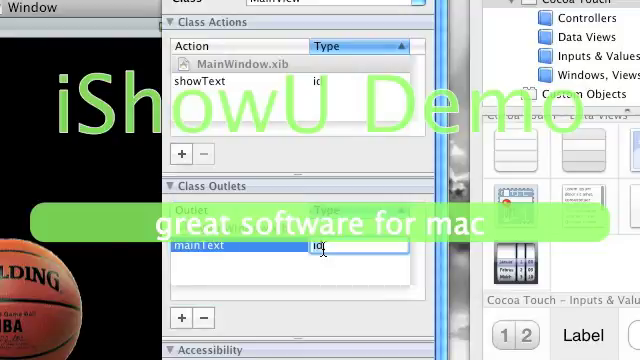
pyautogui.click(320, 248)
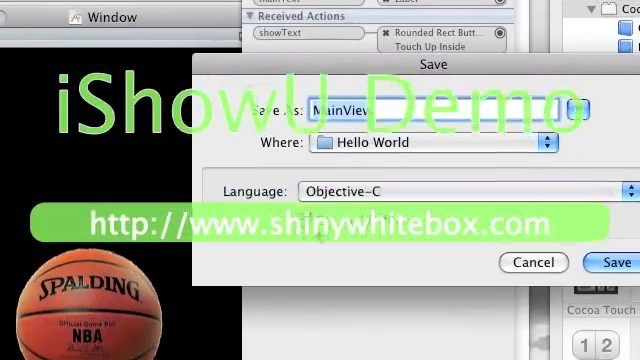
# Step: Save the MainView class files into the Hello World folder as Objective-C
pyautogui.click(612, 262)
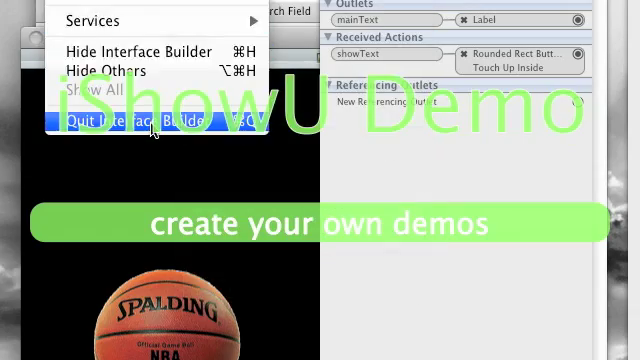
# Step: Quit Interface Builder and declare the mainText UILabel outlet property in MainView.h
pyautogui.click(148, 120)
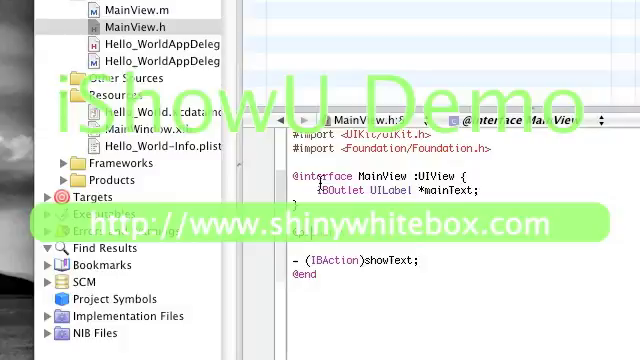
pyautogui.write('@property ()')
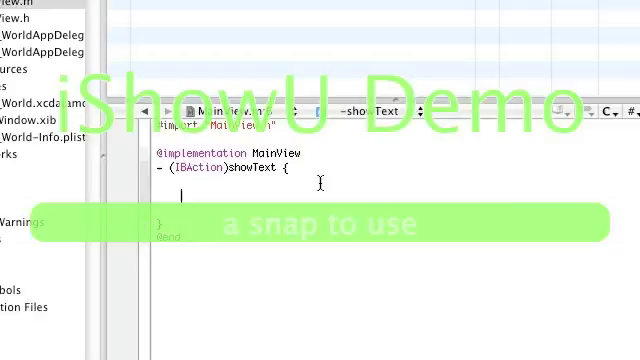
# Step: Make showText set mainText.text to @"Hello World" in MainView.m
pyautogui.write('mainText')
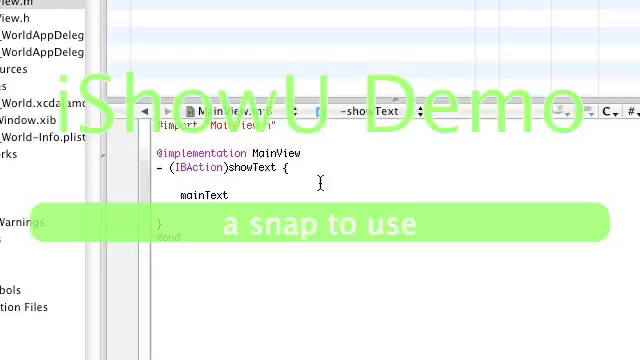
pyautogui.write('.text =')
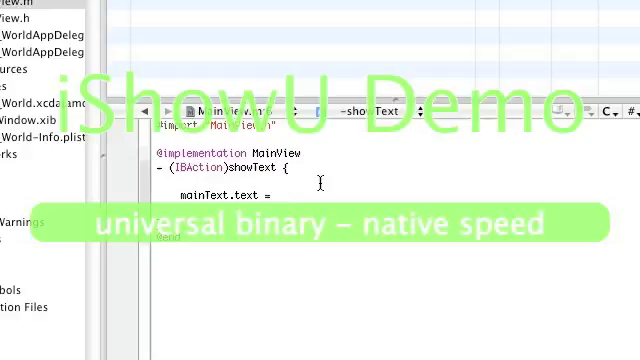
pyautogui.write('@')
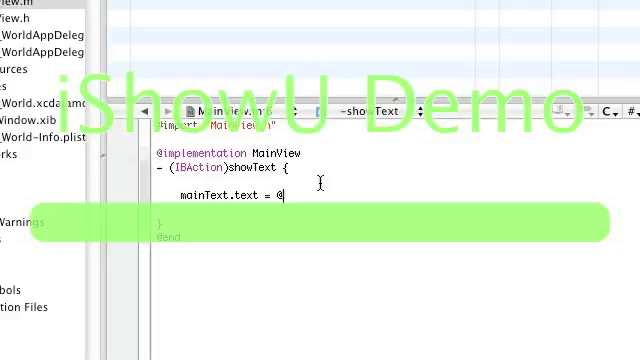
pyautogui.write('Hello')
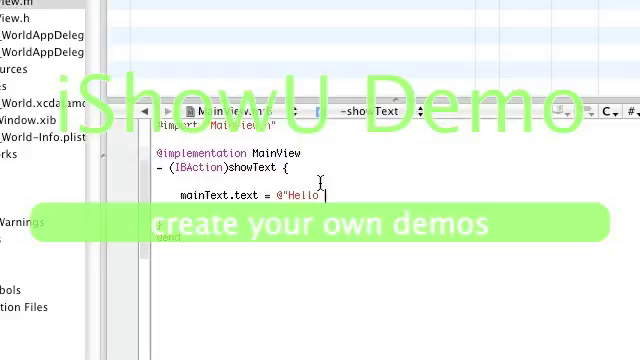
pyautogui.write('World')
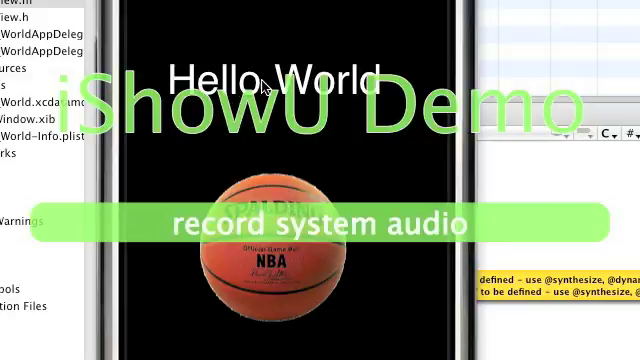
pyautogui.moveTo(328, 144)
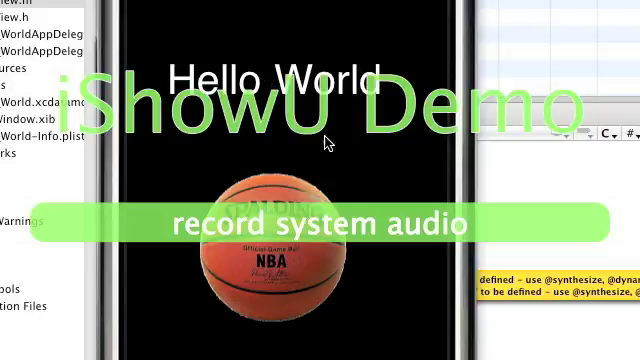